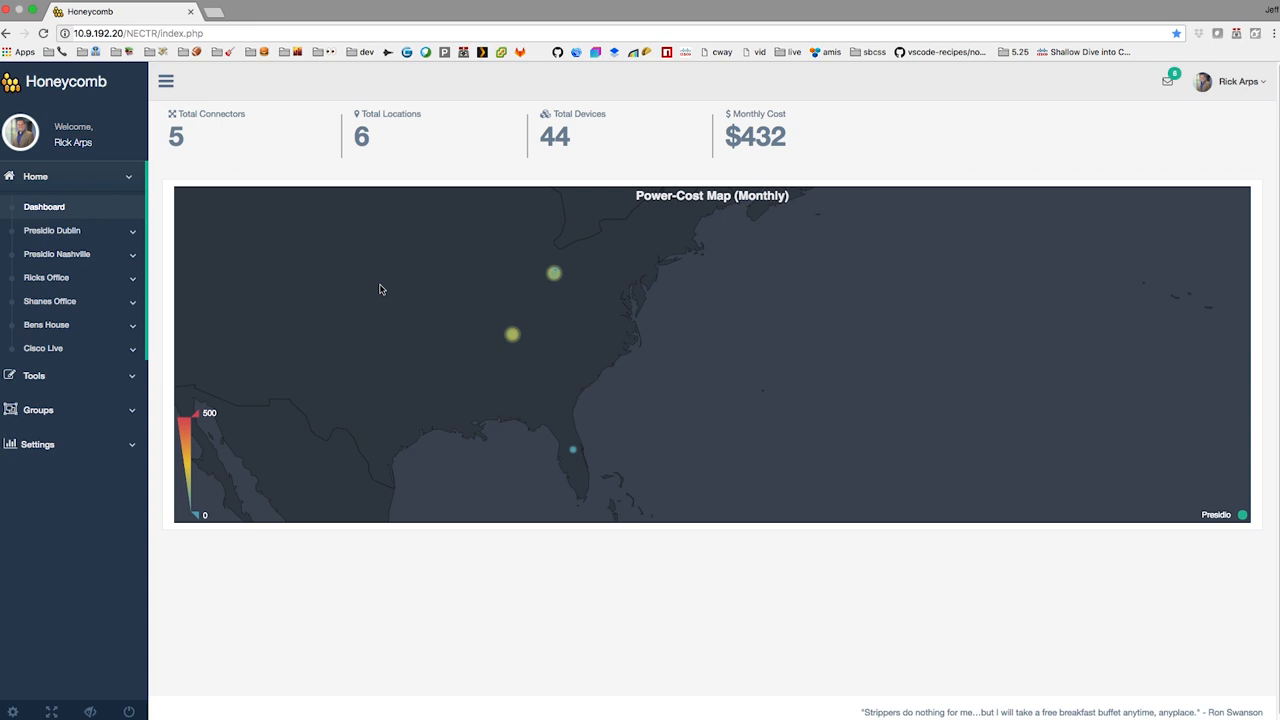
mouse_move(512, 328)
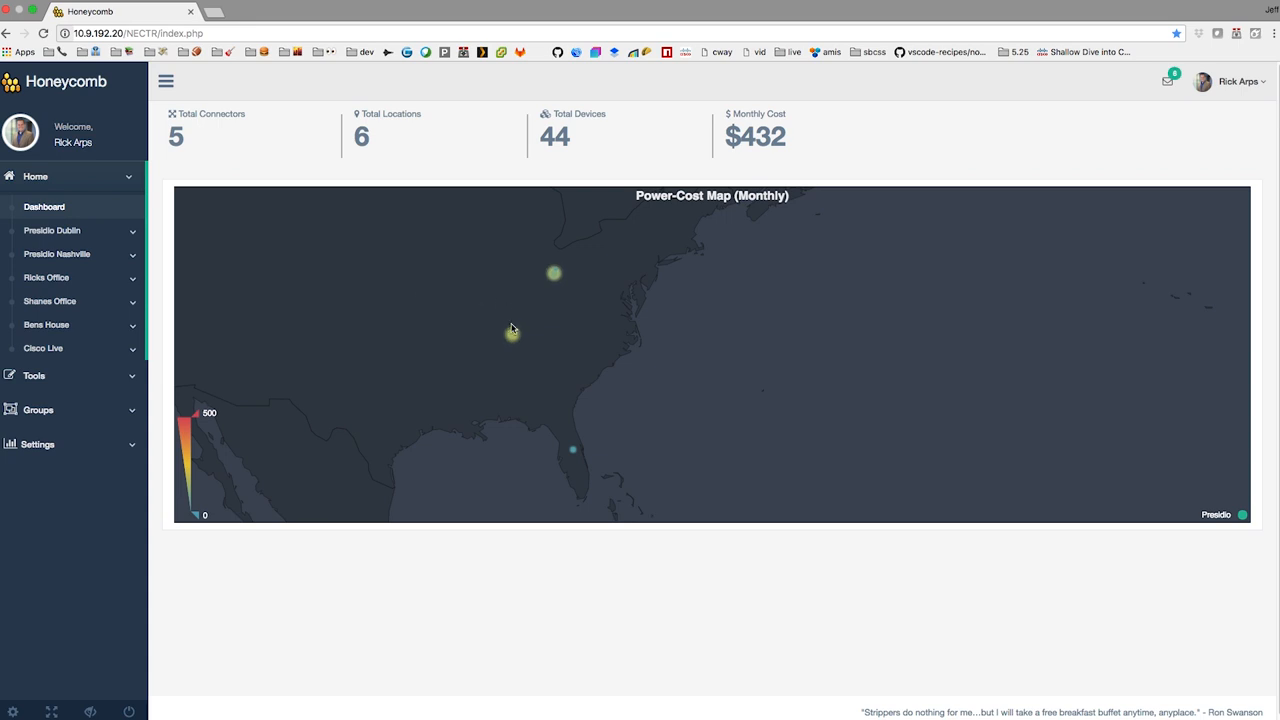
mouse_move(512, 335)
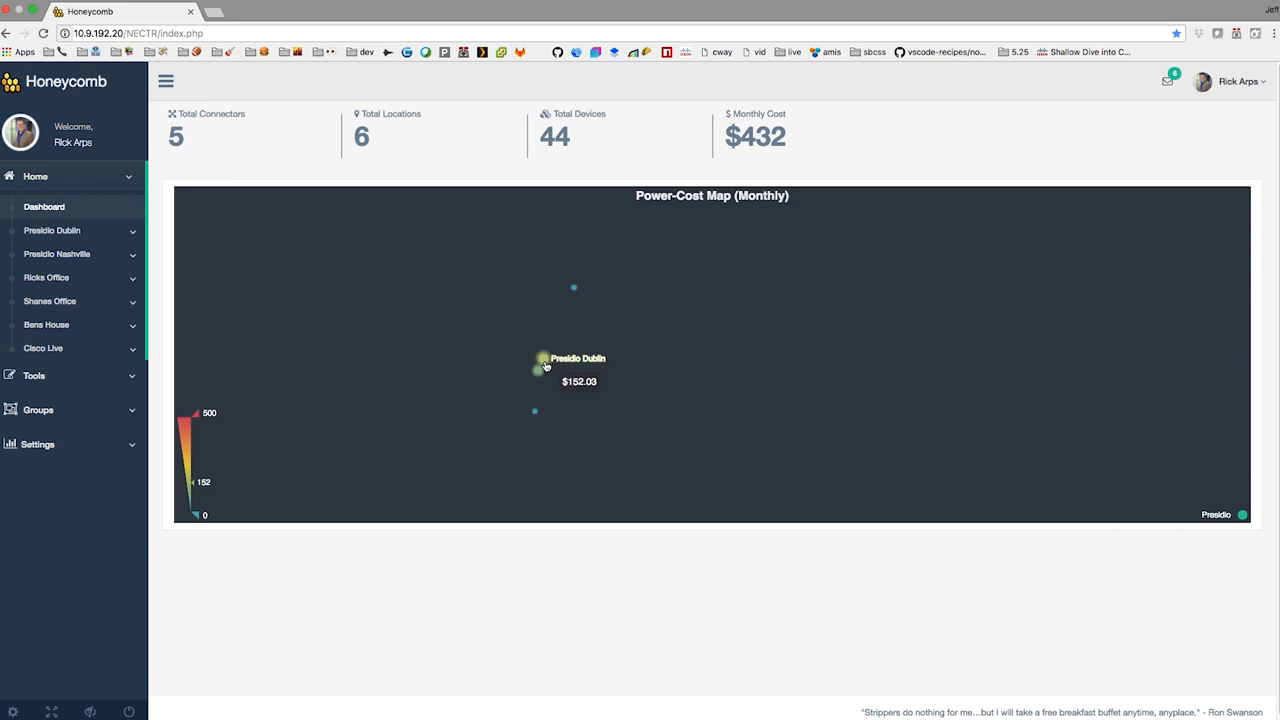
mouse_move(539, 376)
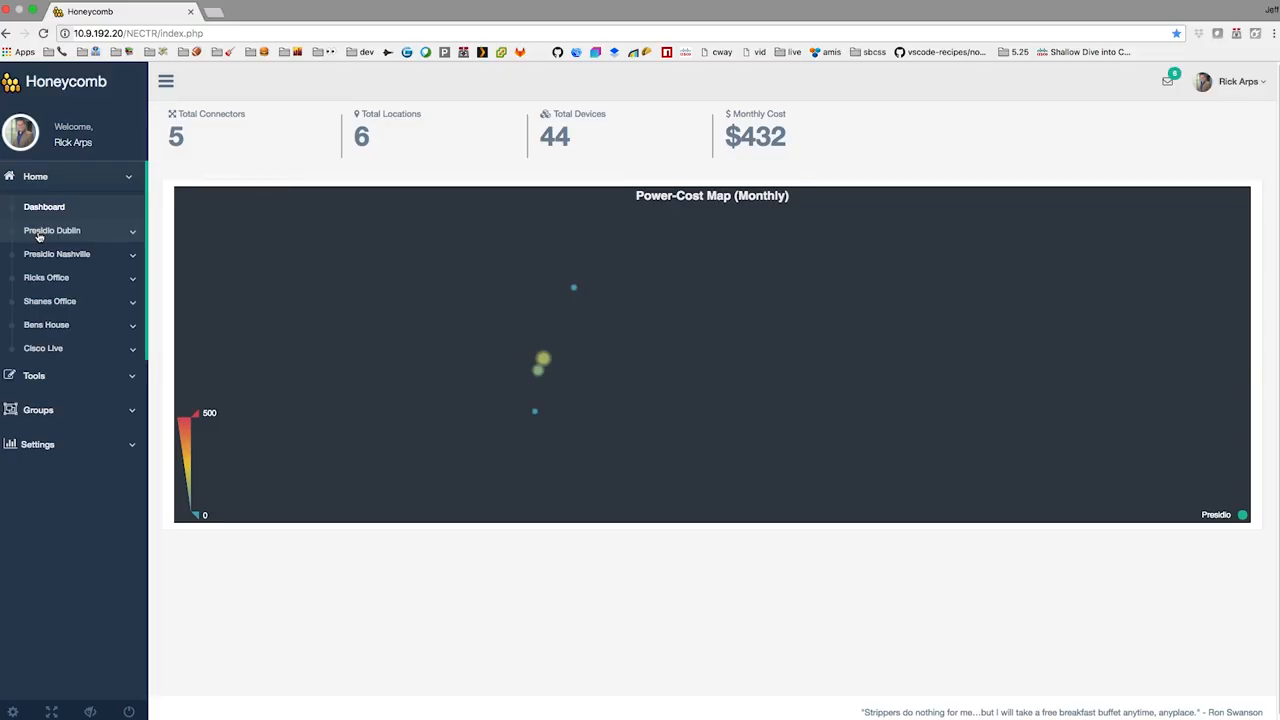
Step: View Presidio Dublin's IDF1 power usage, then go to the Compare Devices tool
left_click(51, 230)
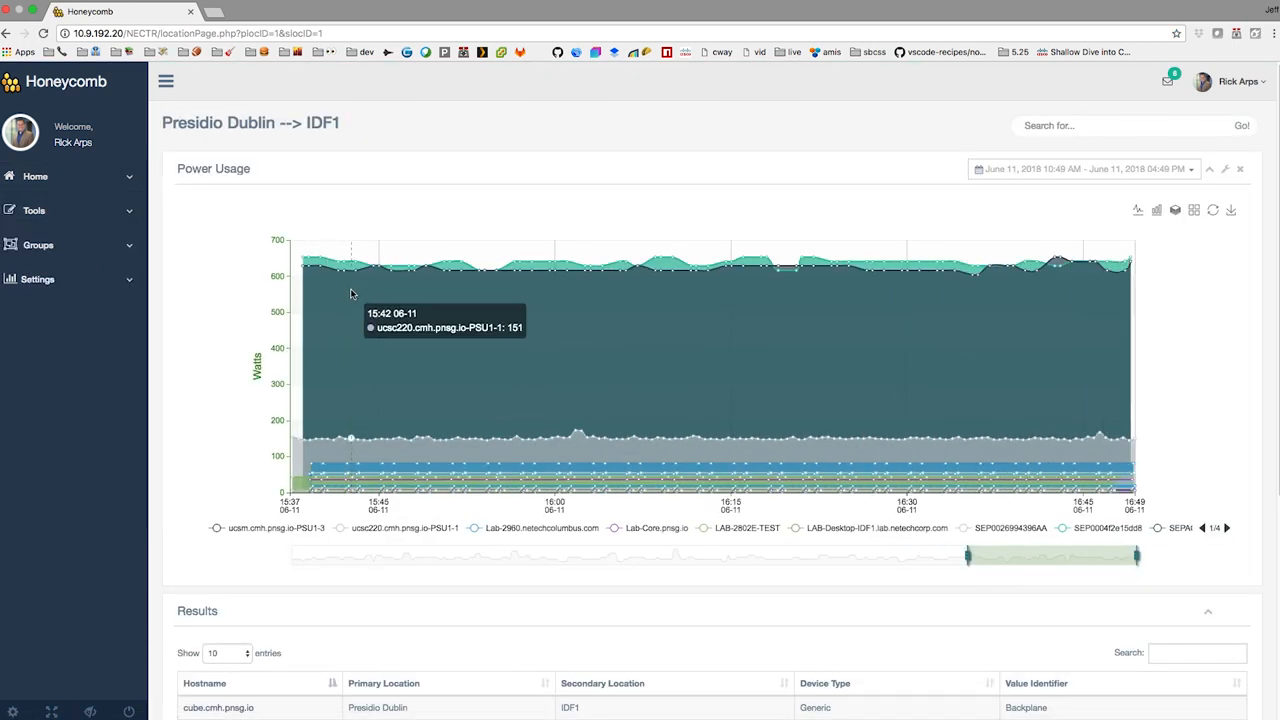
mouse_move(332, 334)
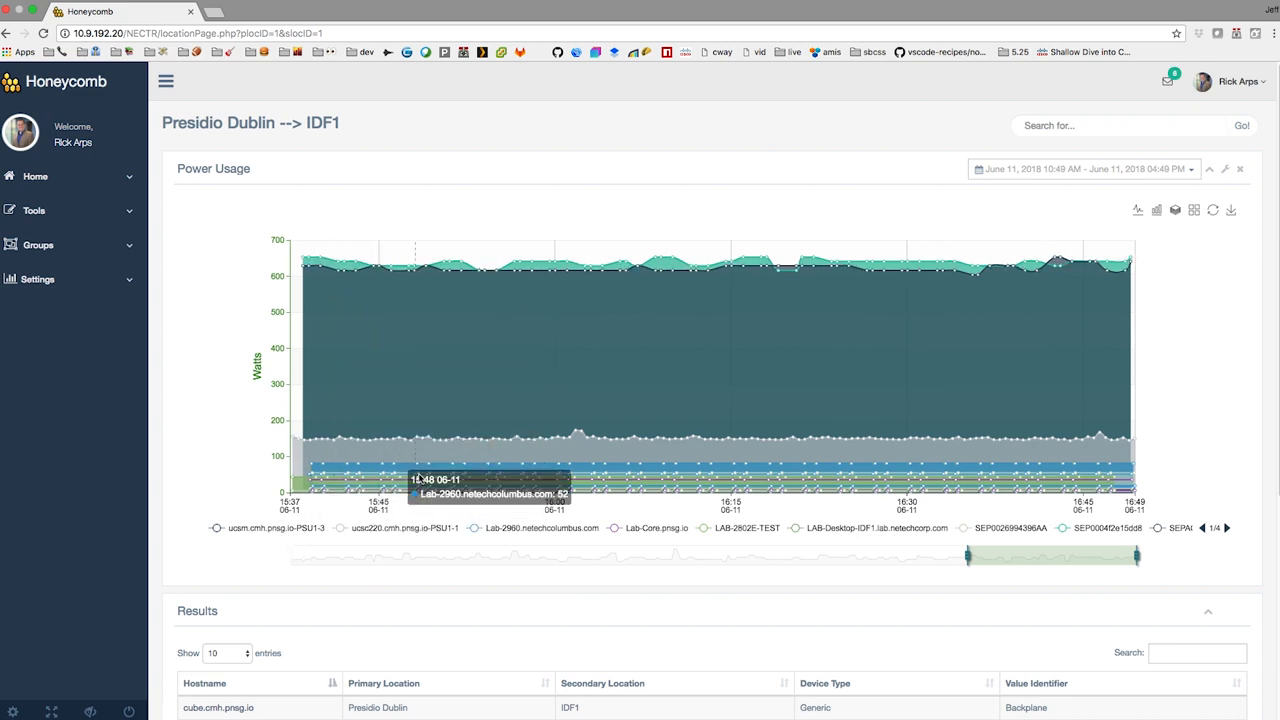
mouse_move(742, 418)
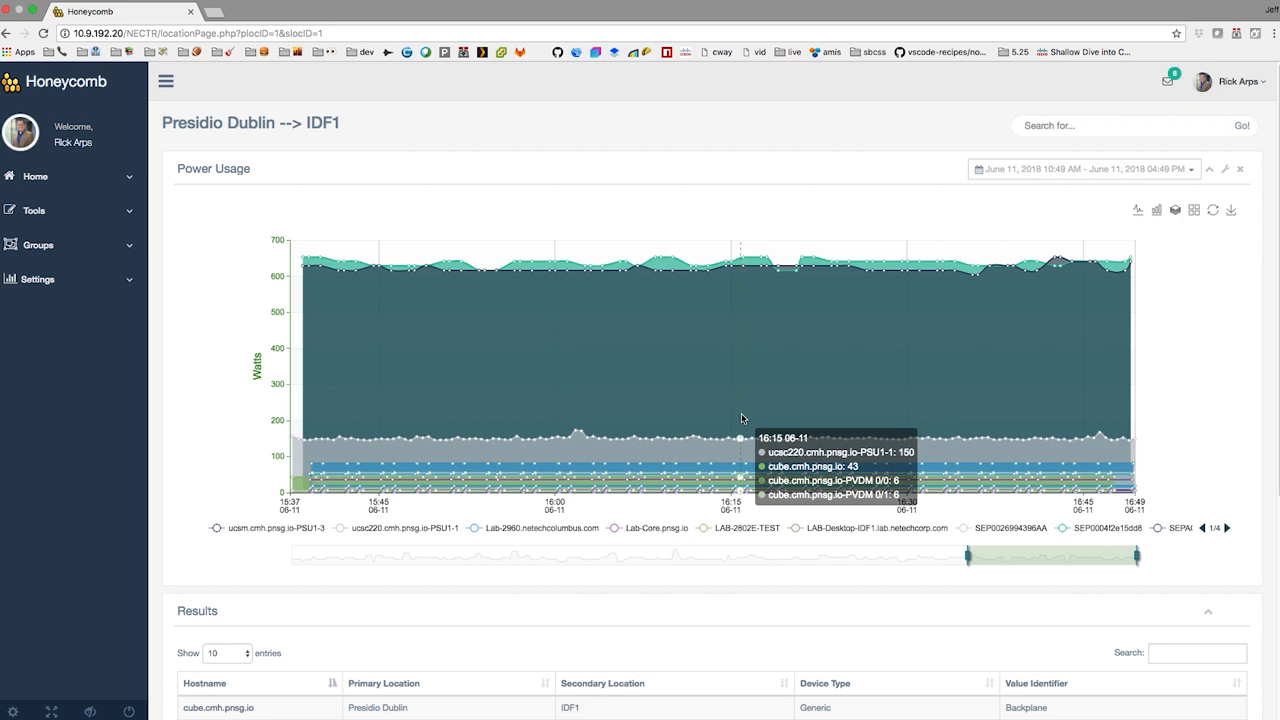
left_click(57, 240)
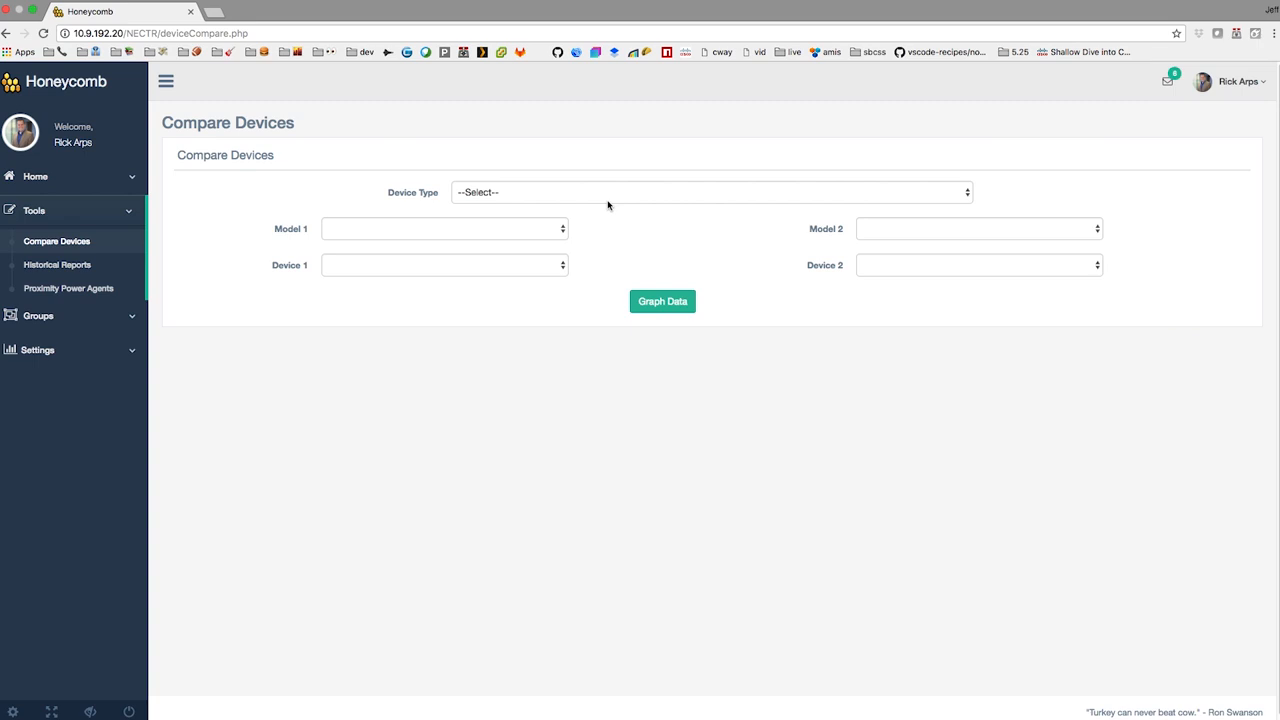
Step: Graph IP Phone 9971 (SEPD0574CF62C48) against IP Phone 8845 (SEPAC7E8AB75D3C)
left_click(710, 192)
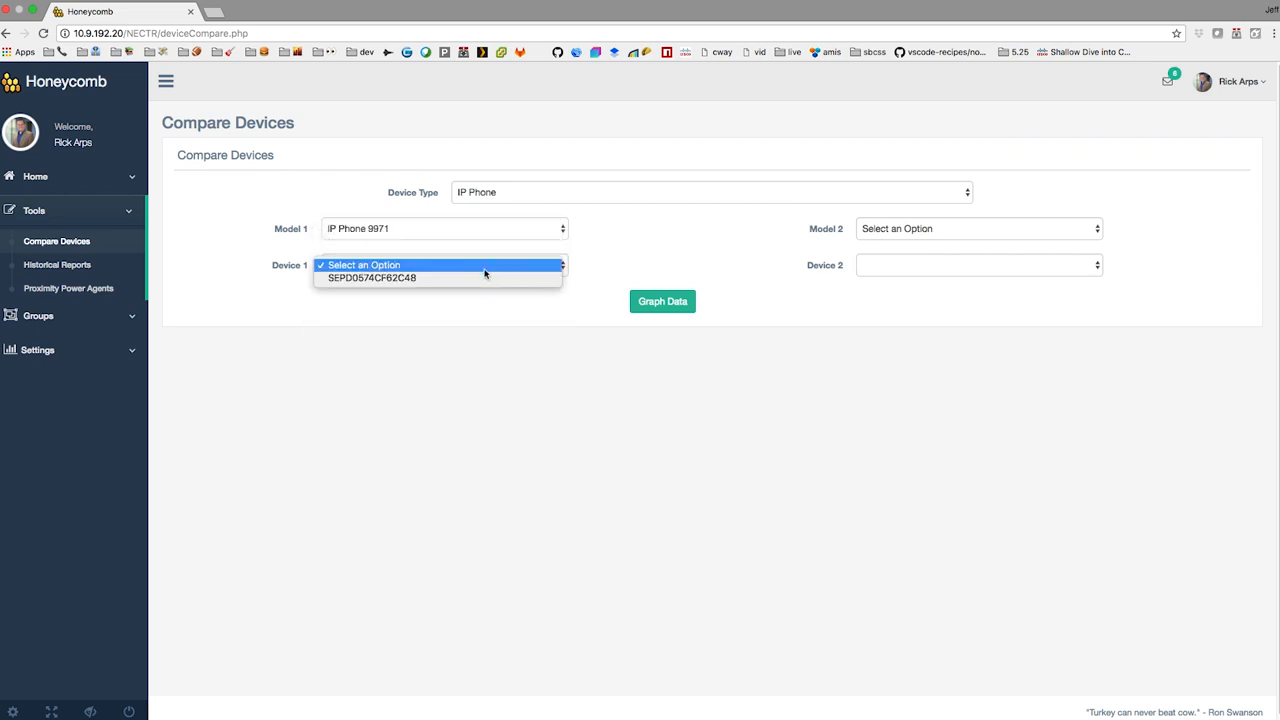
left_click(371, 278)
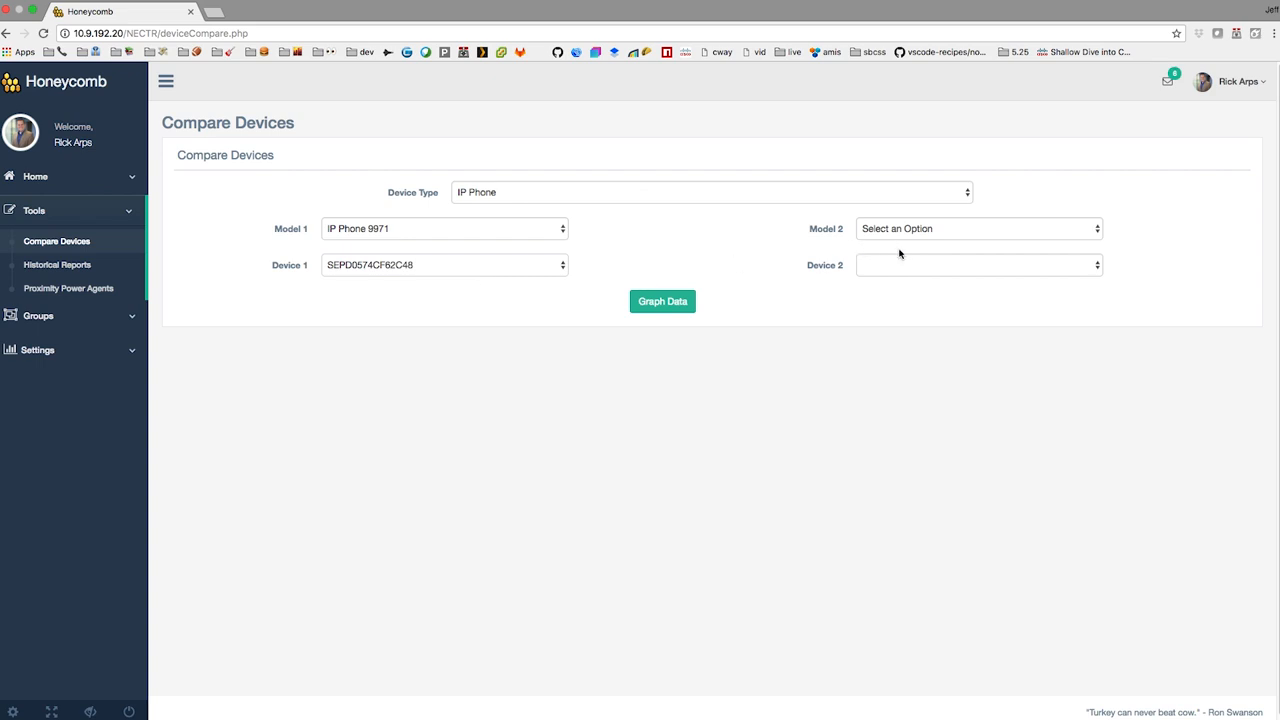
mouse_move(903, 240)
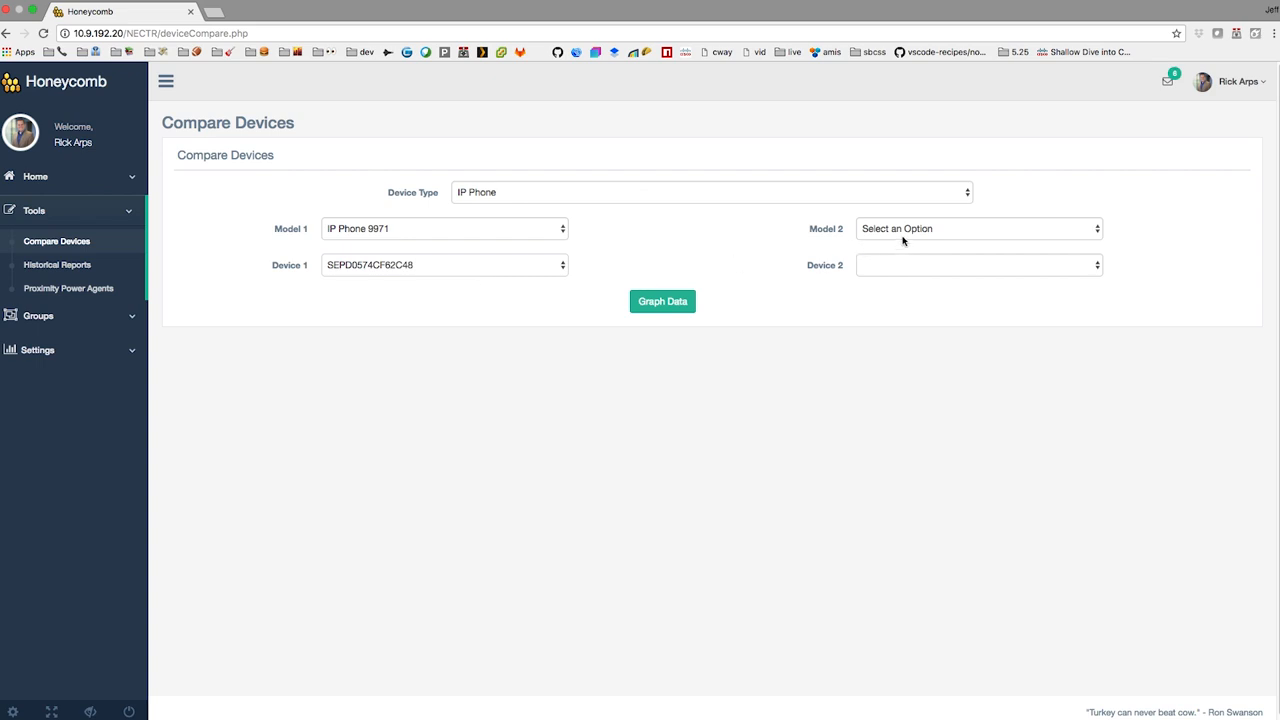
left_click(978, 228)
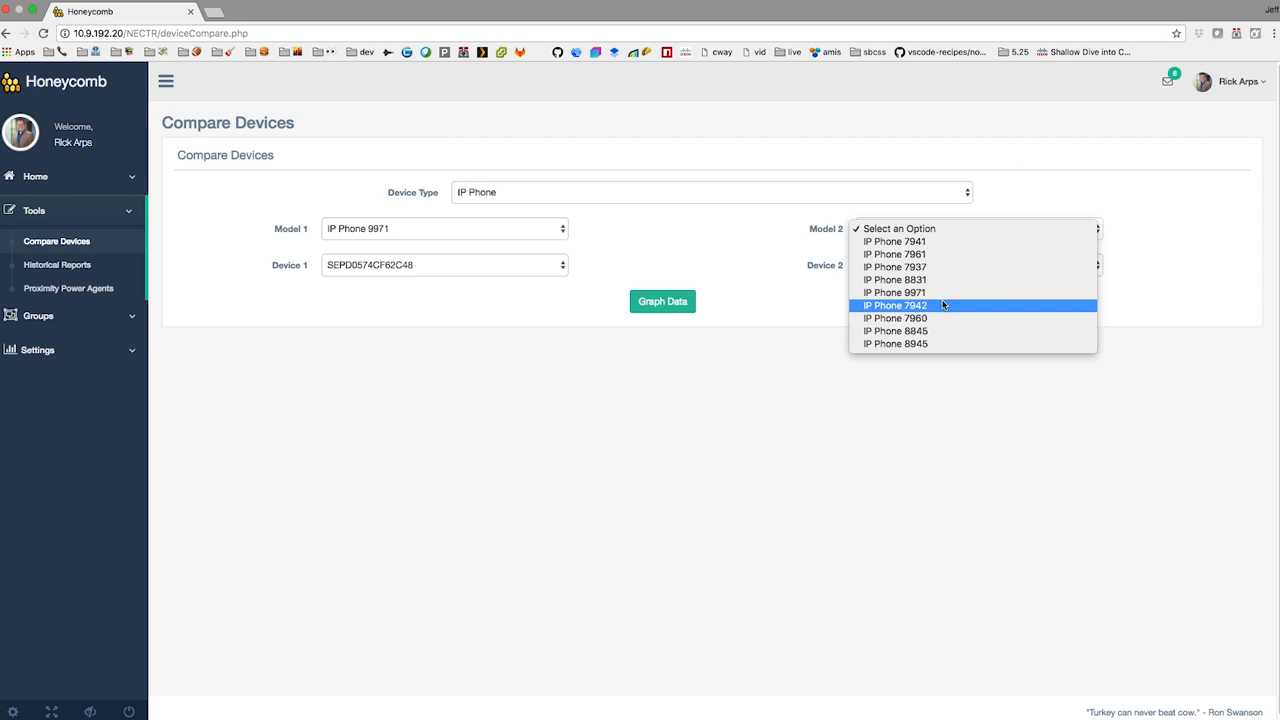
left_click(897, 331)
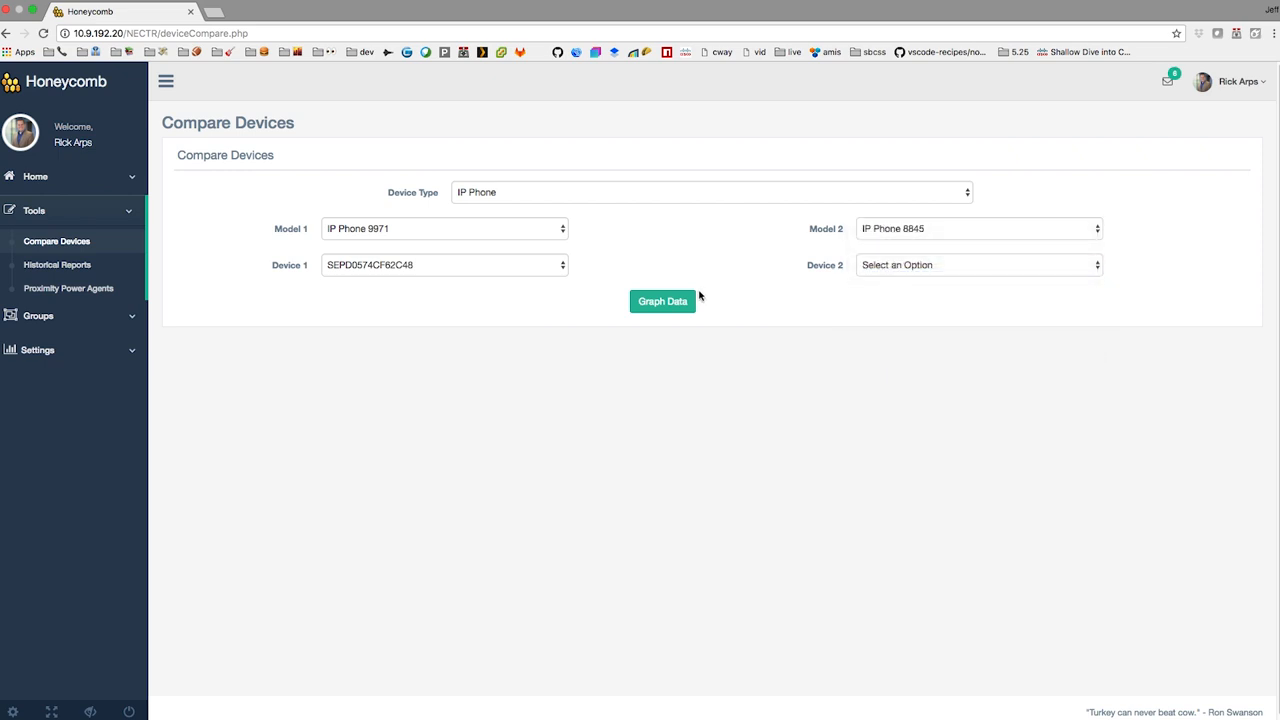
left_click(662, 301)
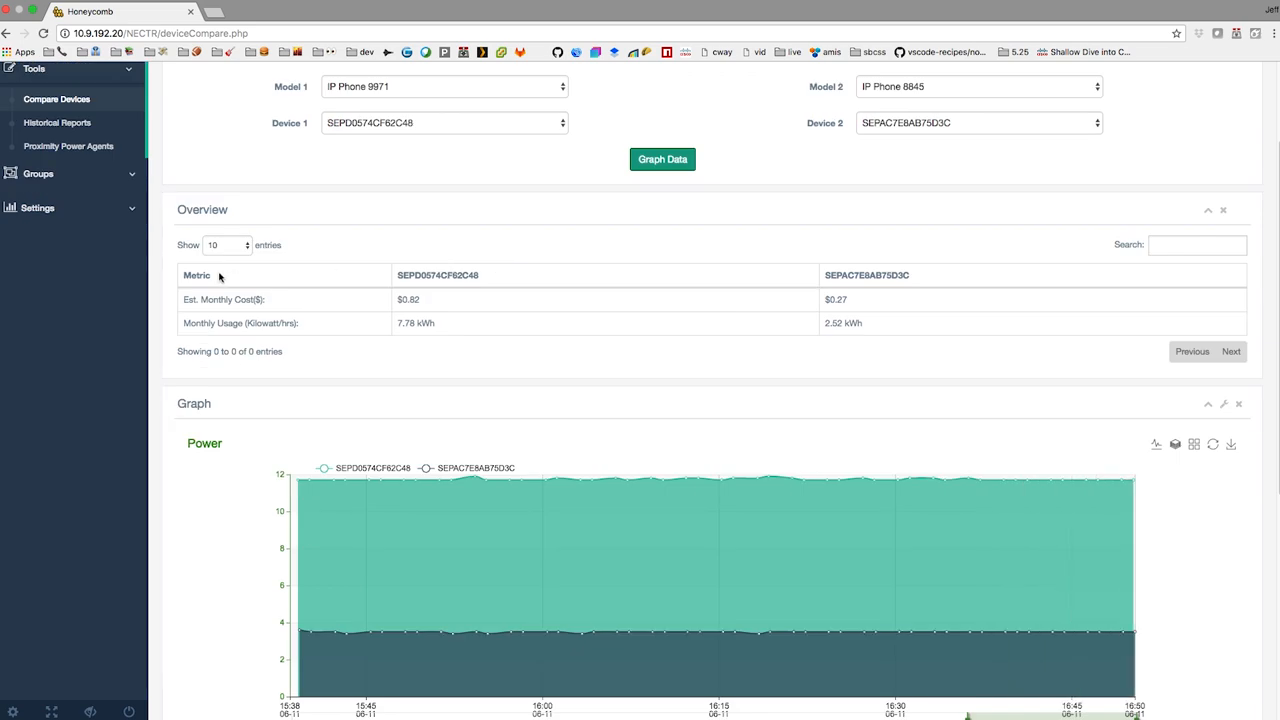
Step: Scroll below the power graph to the Calculator panel for the 9971 and 8845
scroll("down", 3)
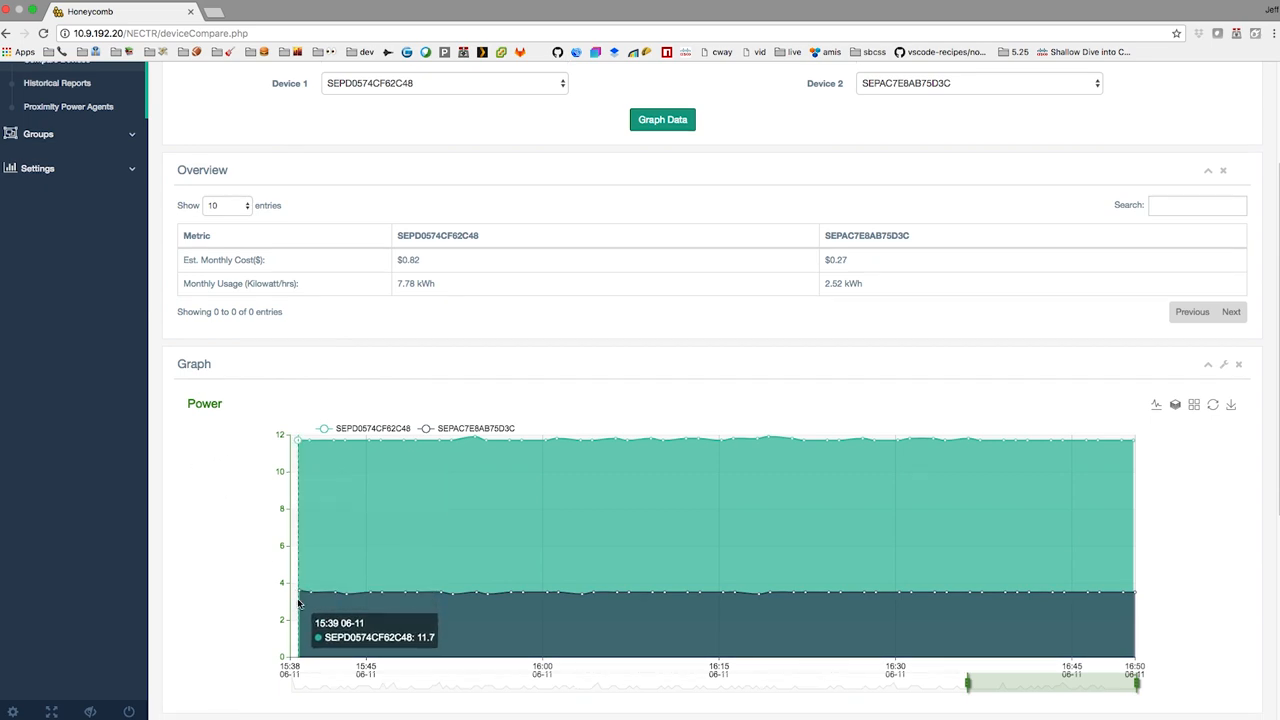
mouse_move(278, 594)
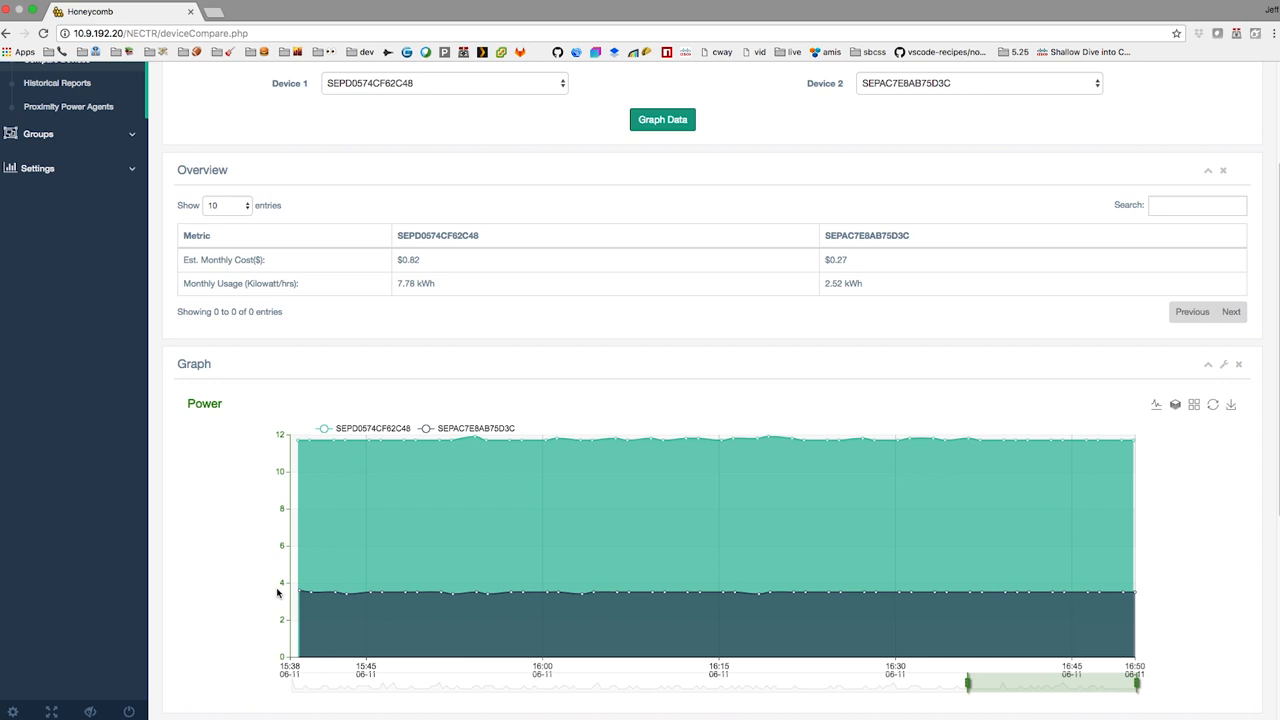
scroll("down", 3)
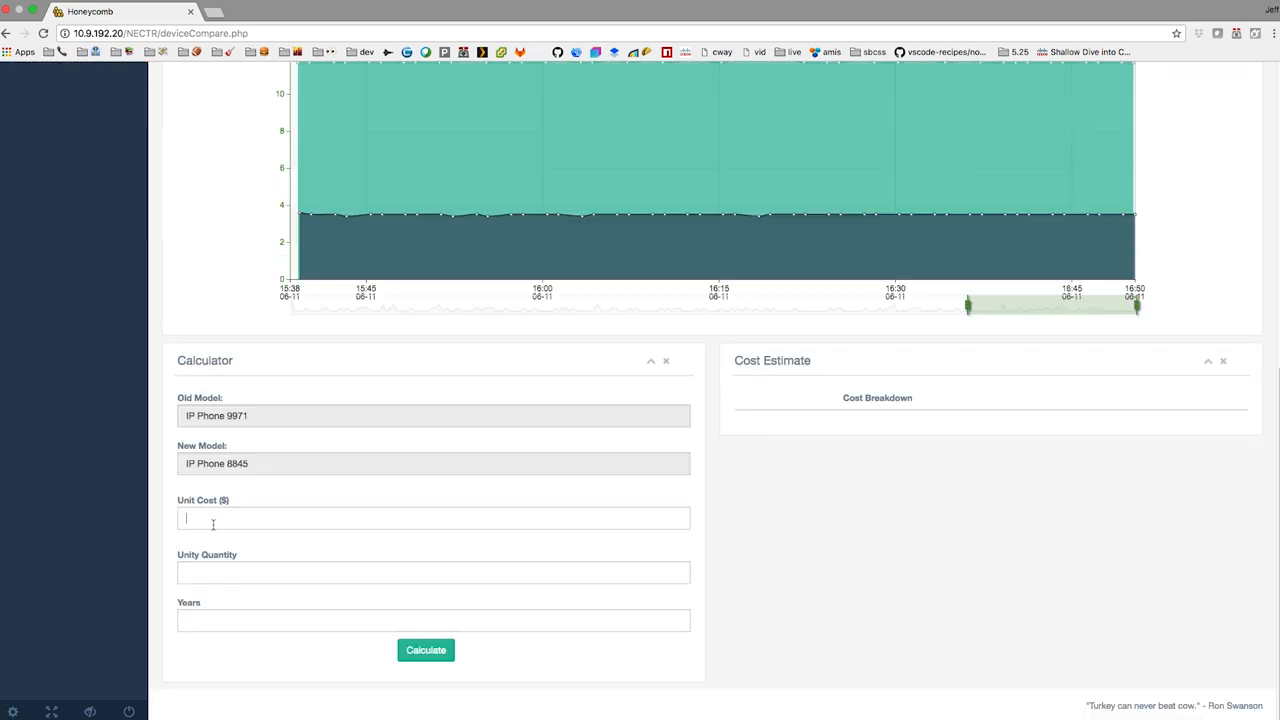
Step: Calculate costs for 1000 units at $250 over 10 years, giving $66,916.67 savings
type("250")
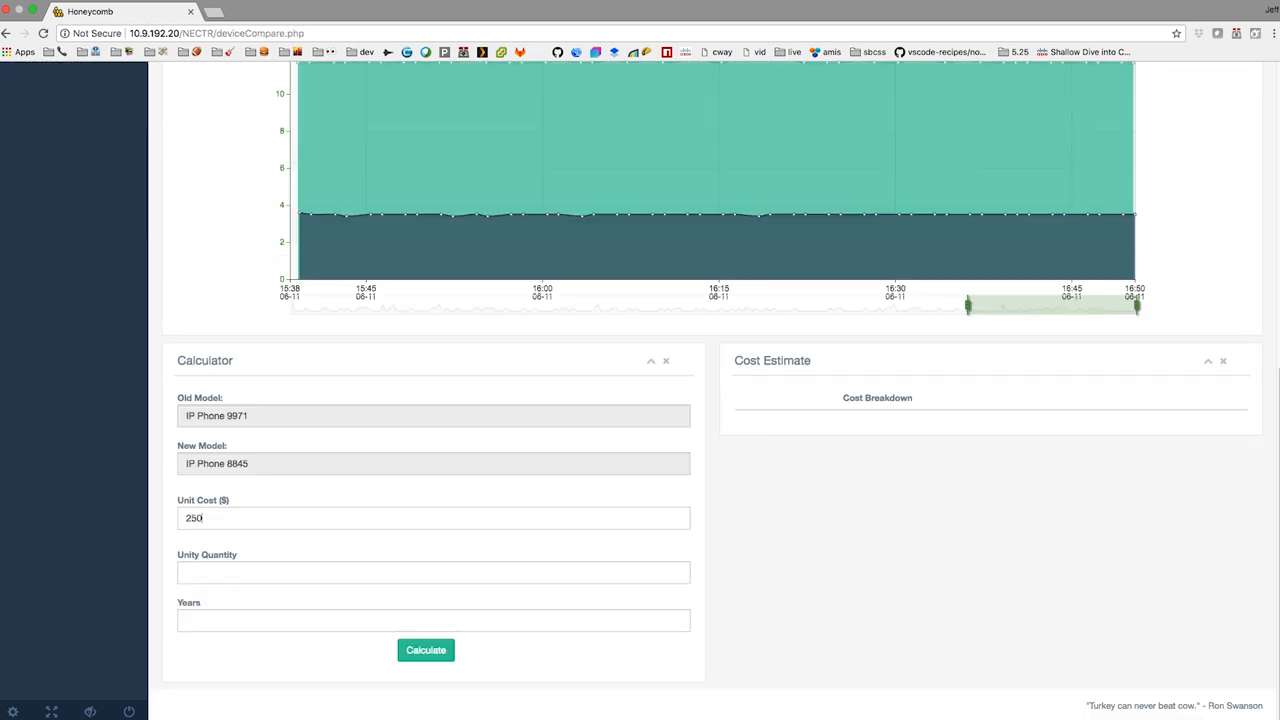
left_click(433, 572)
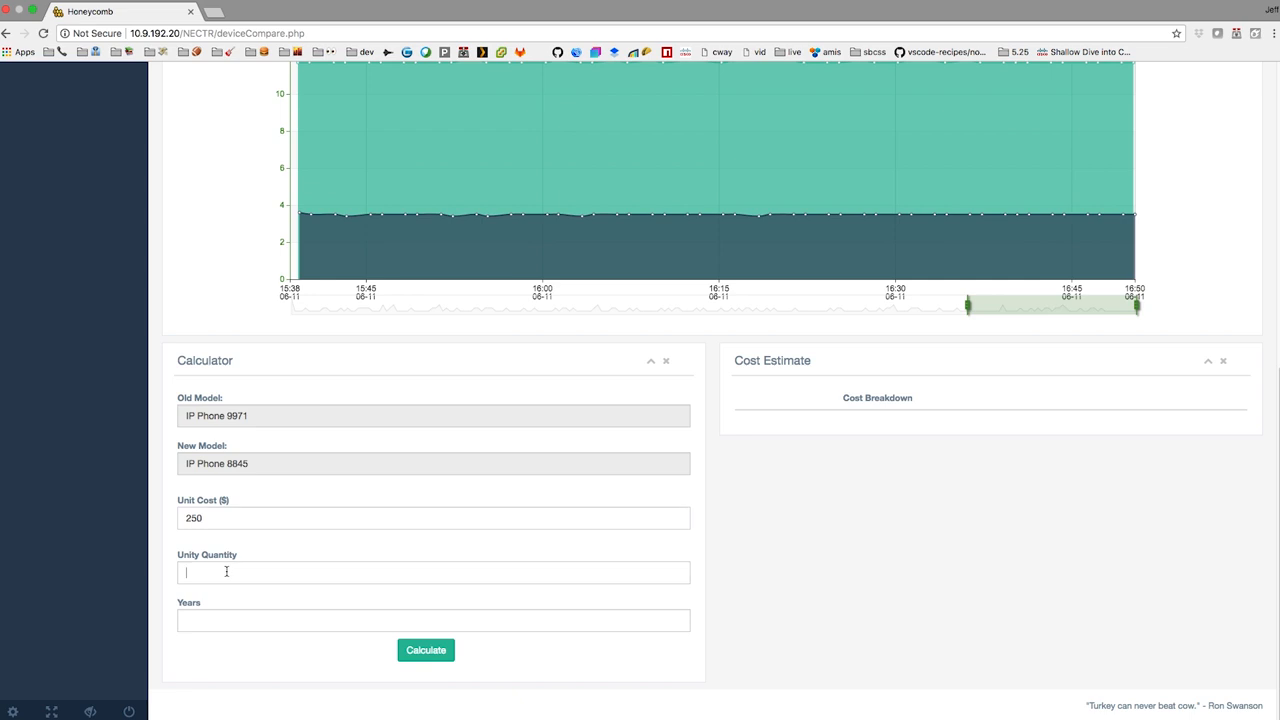
type("1000")
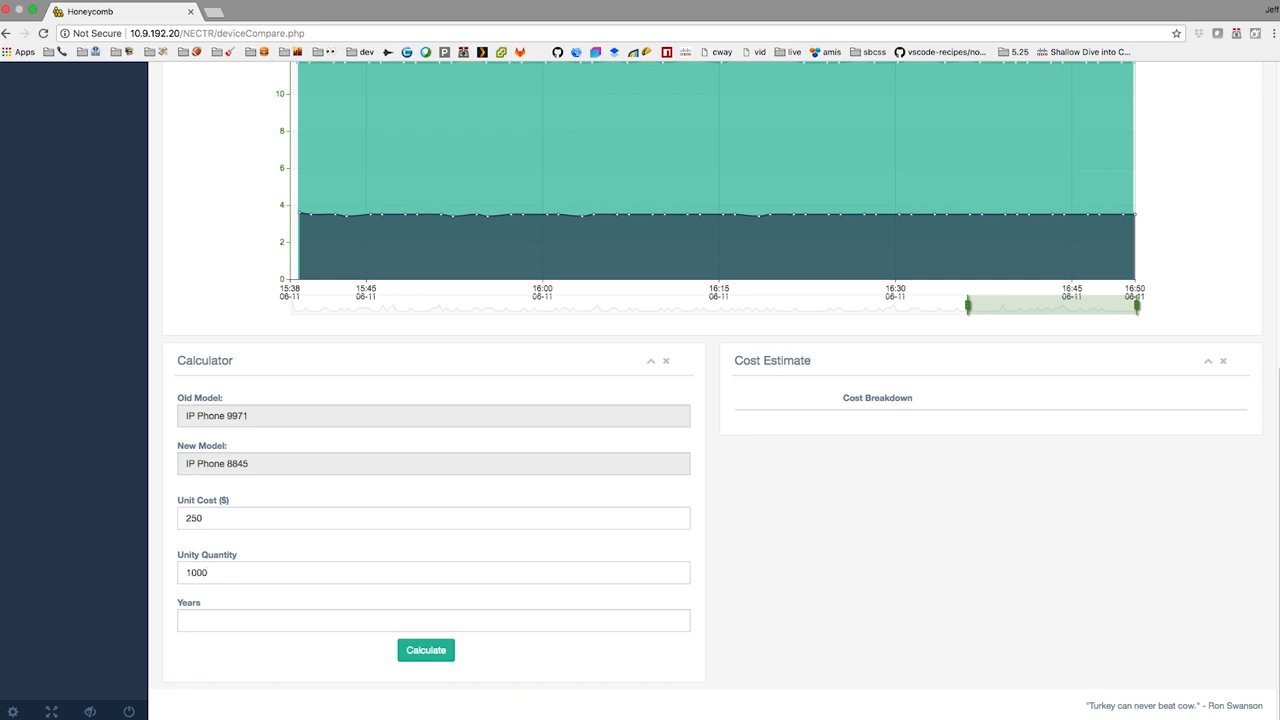
type("1")
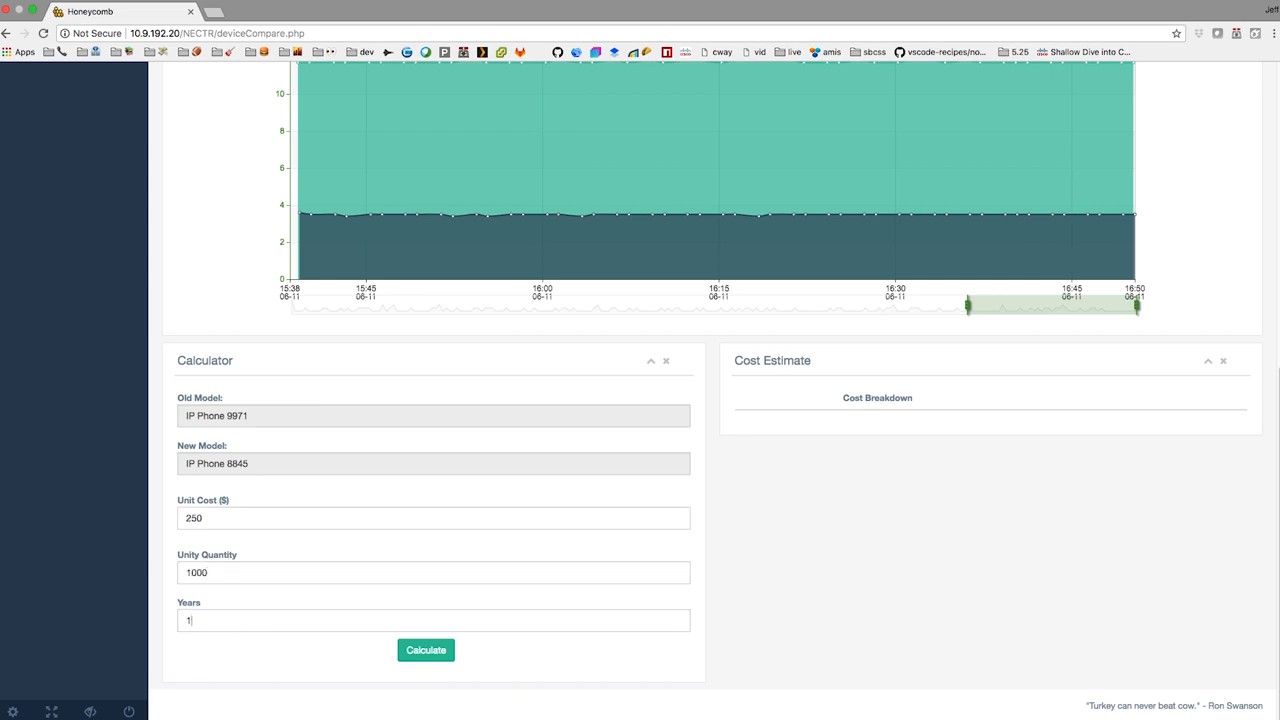
type("0")
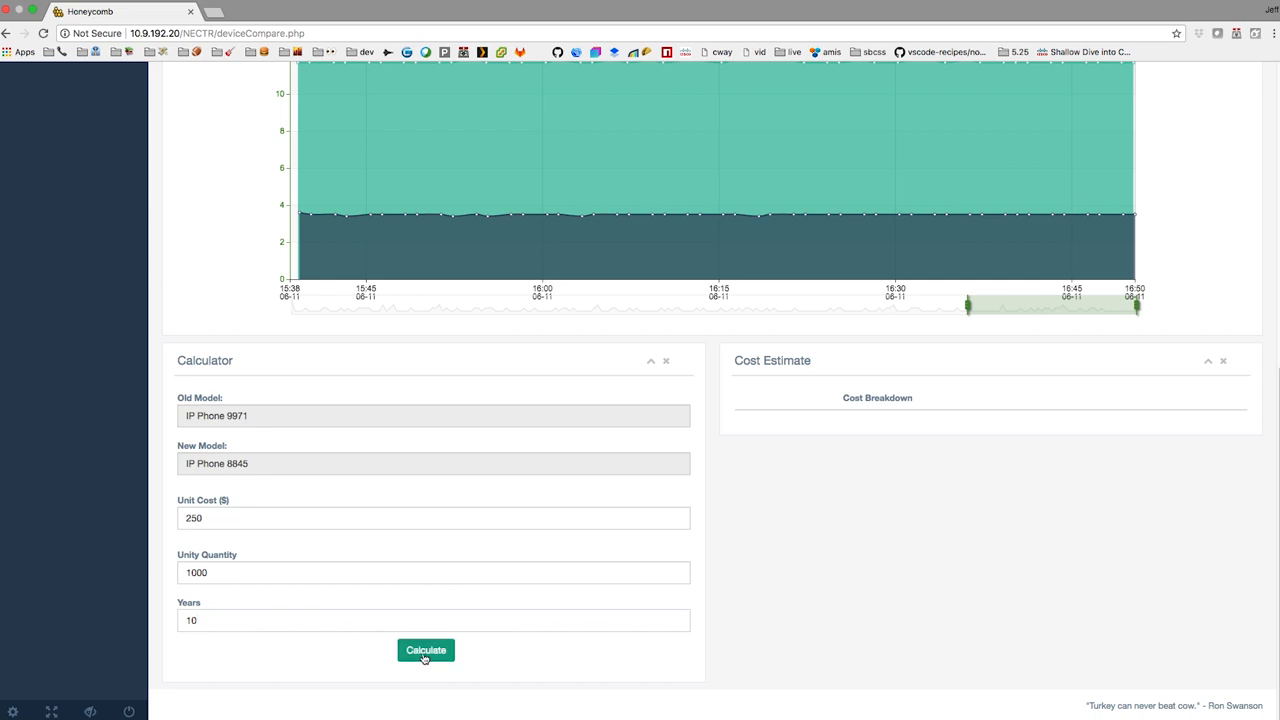
left_click(425, 649)
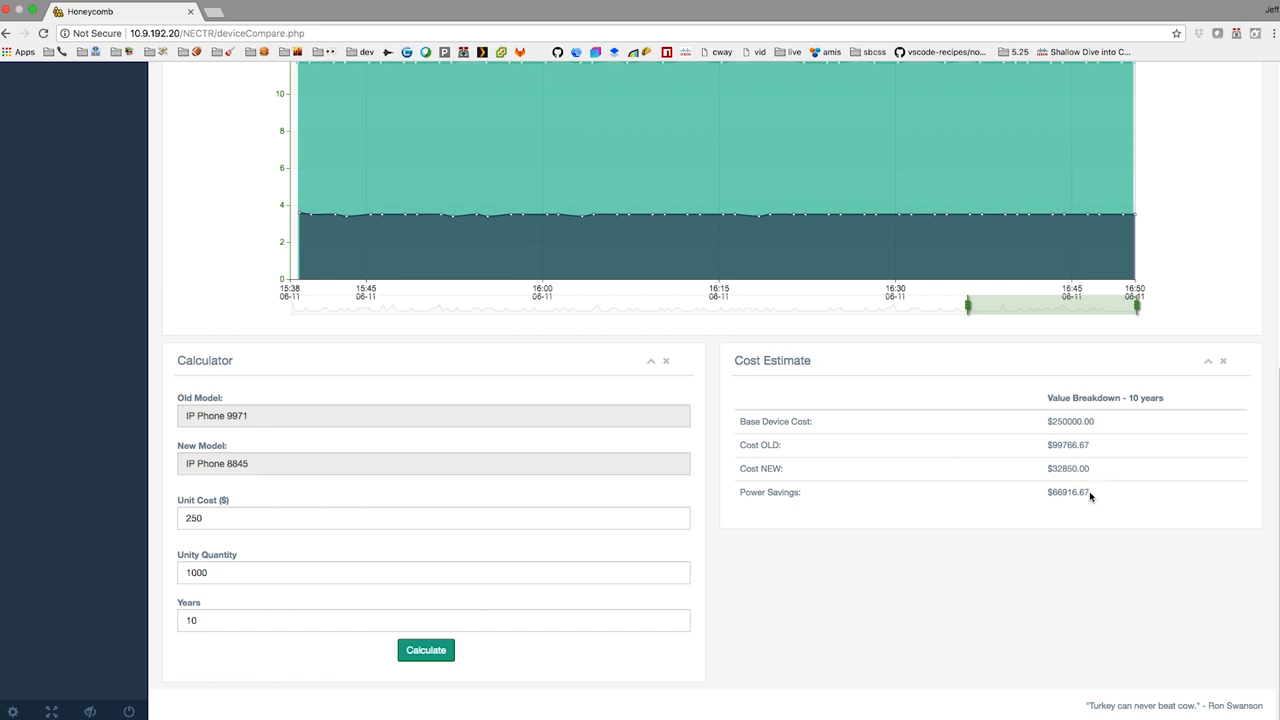
mouse_move(1076, 494)
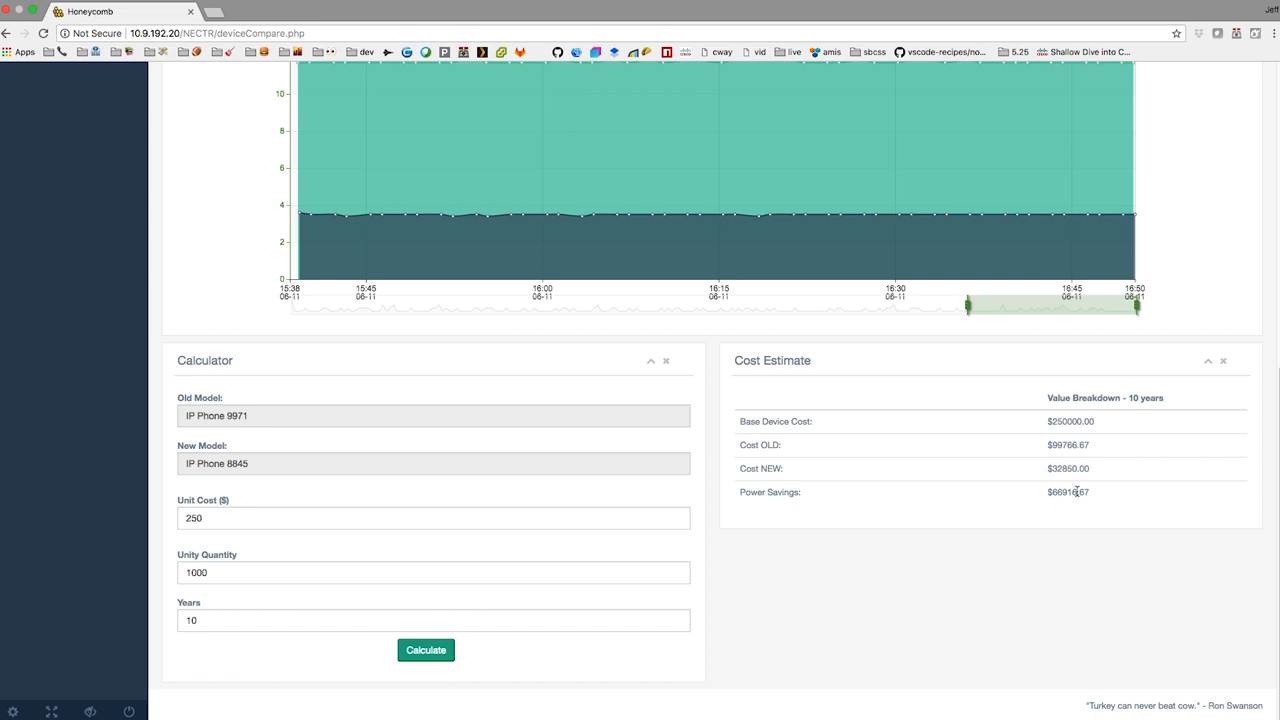
mouse_move(1049, 492)
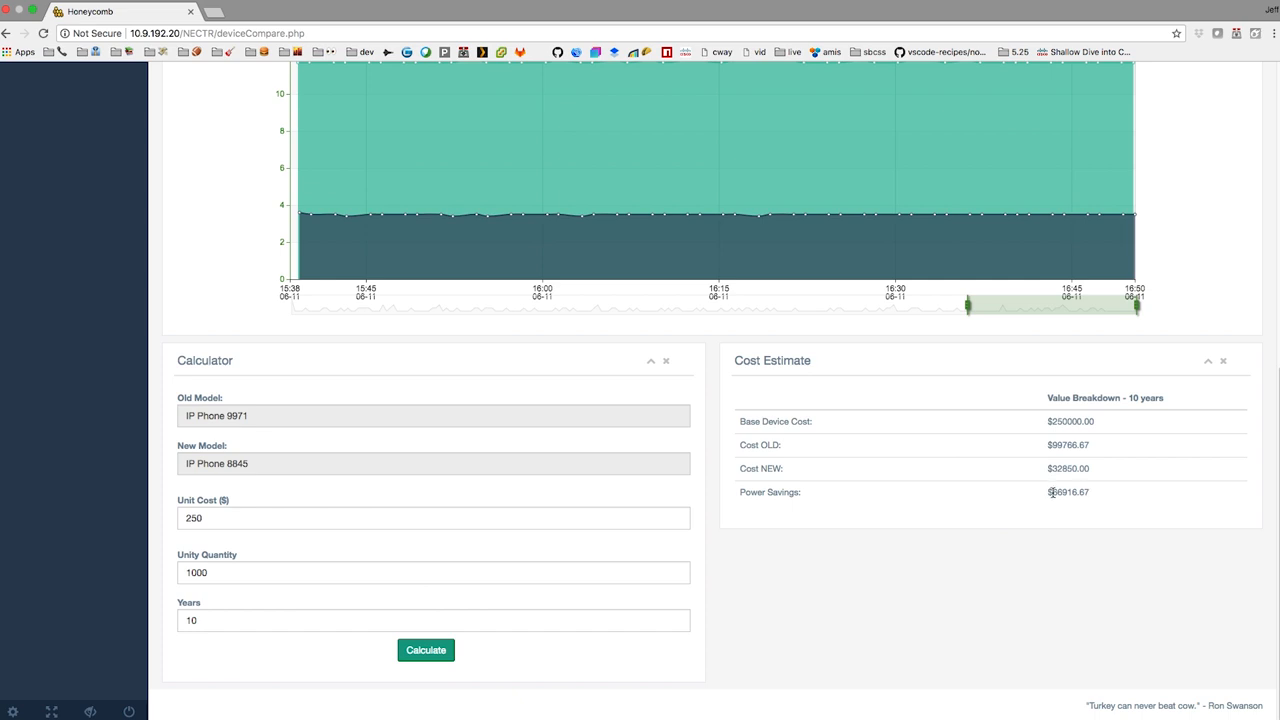
Step: Open Historical Reports for Presidio Dublin with the June 2018 billing month
left_click(60, 264)
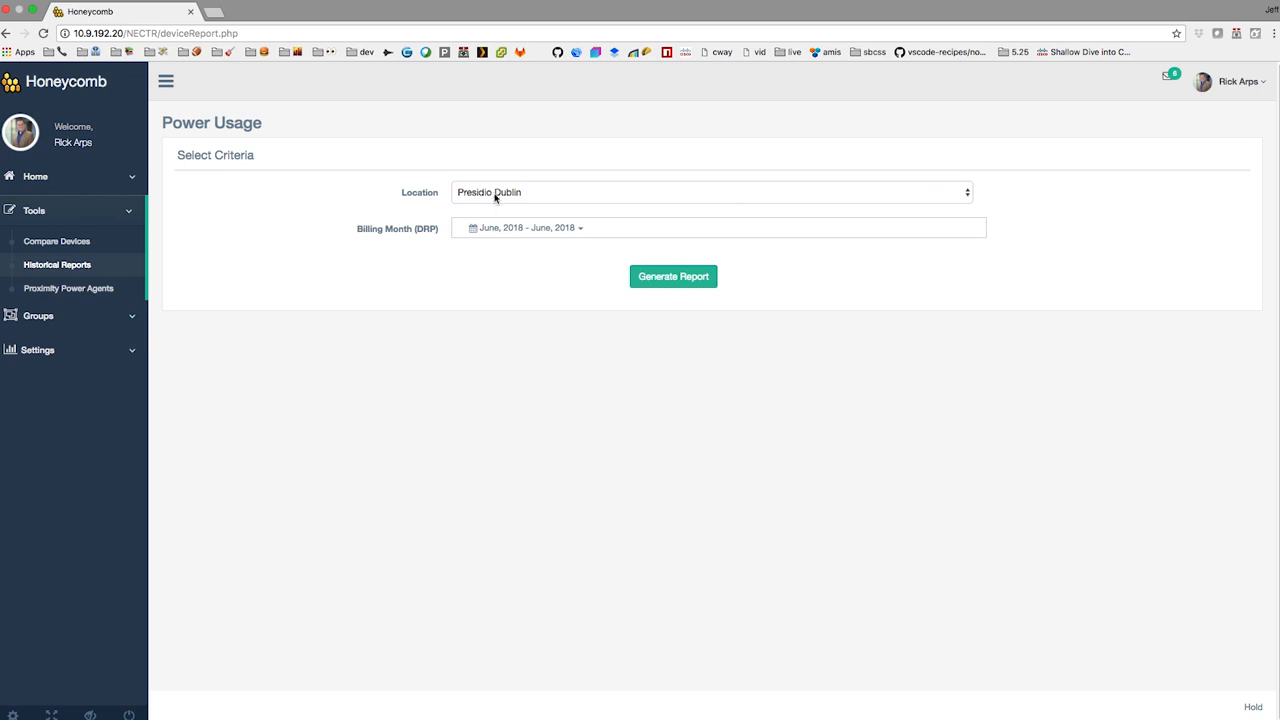
mouse_move(593, 229)
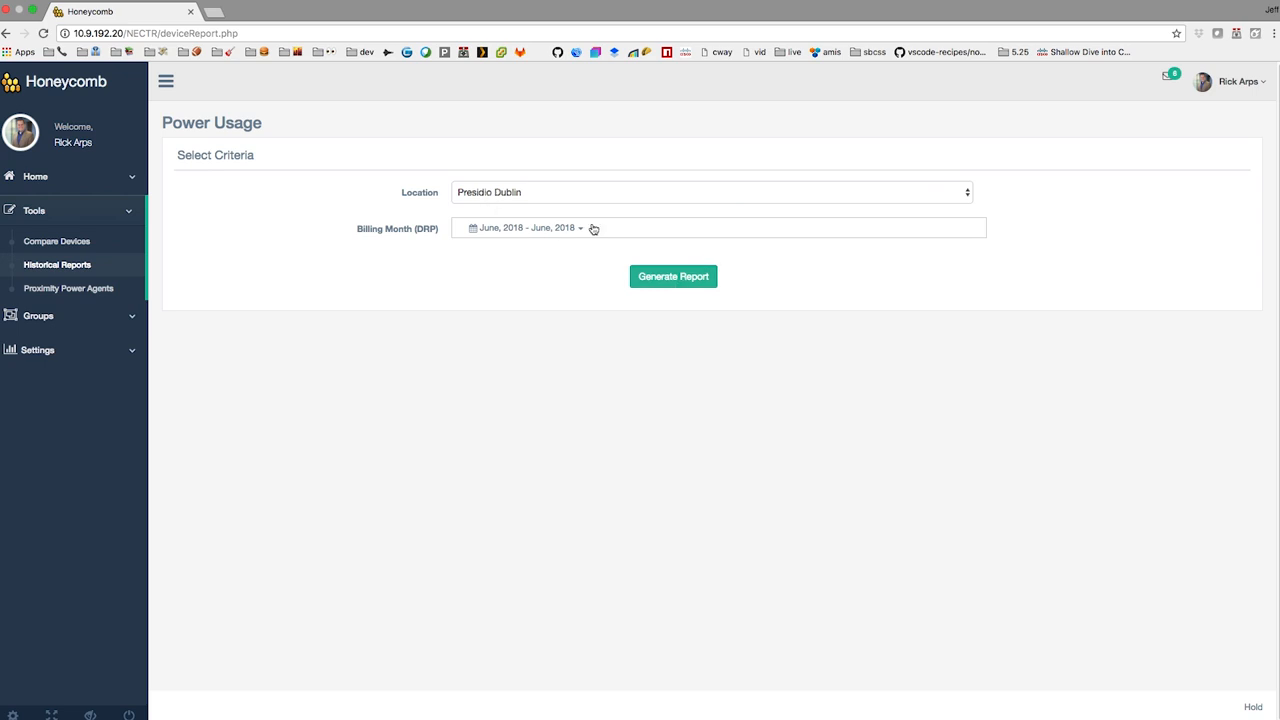
Step: Generate the June 2018 Presidio Dublin invoice and scroll through its kWh subtotals
left_click(673, 276)
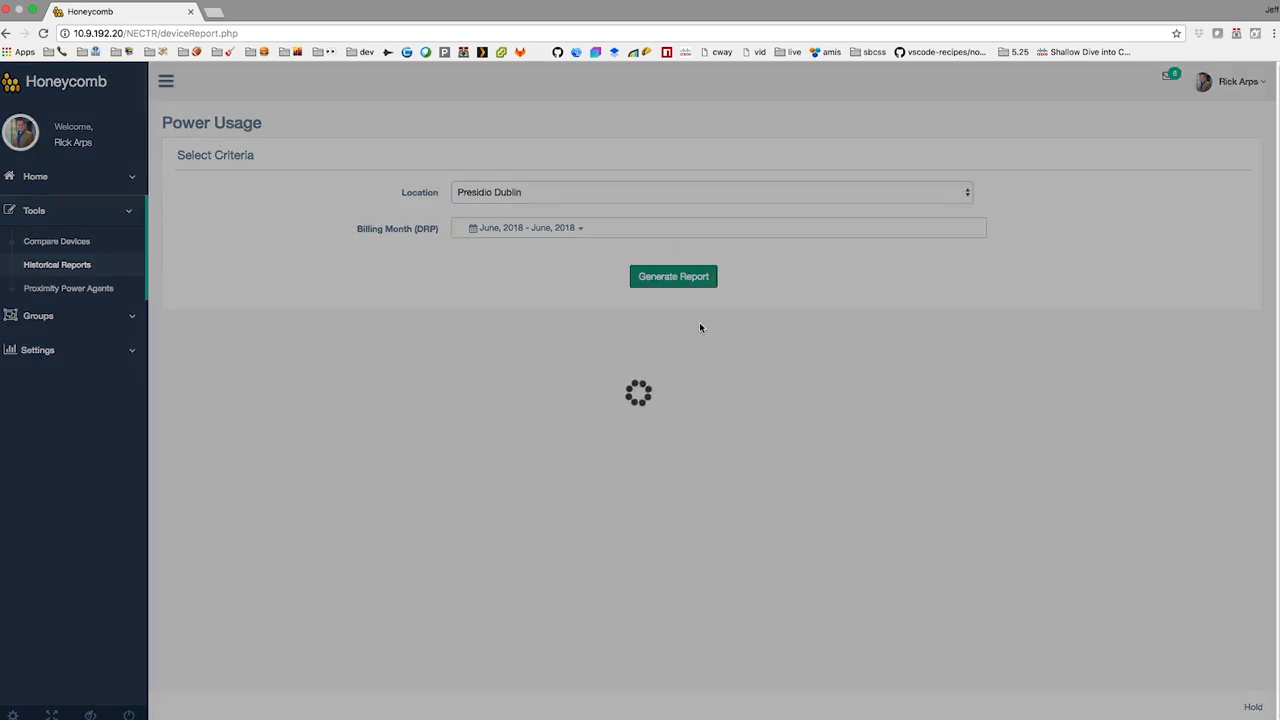
left_click(673, 276)
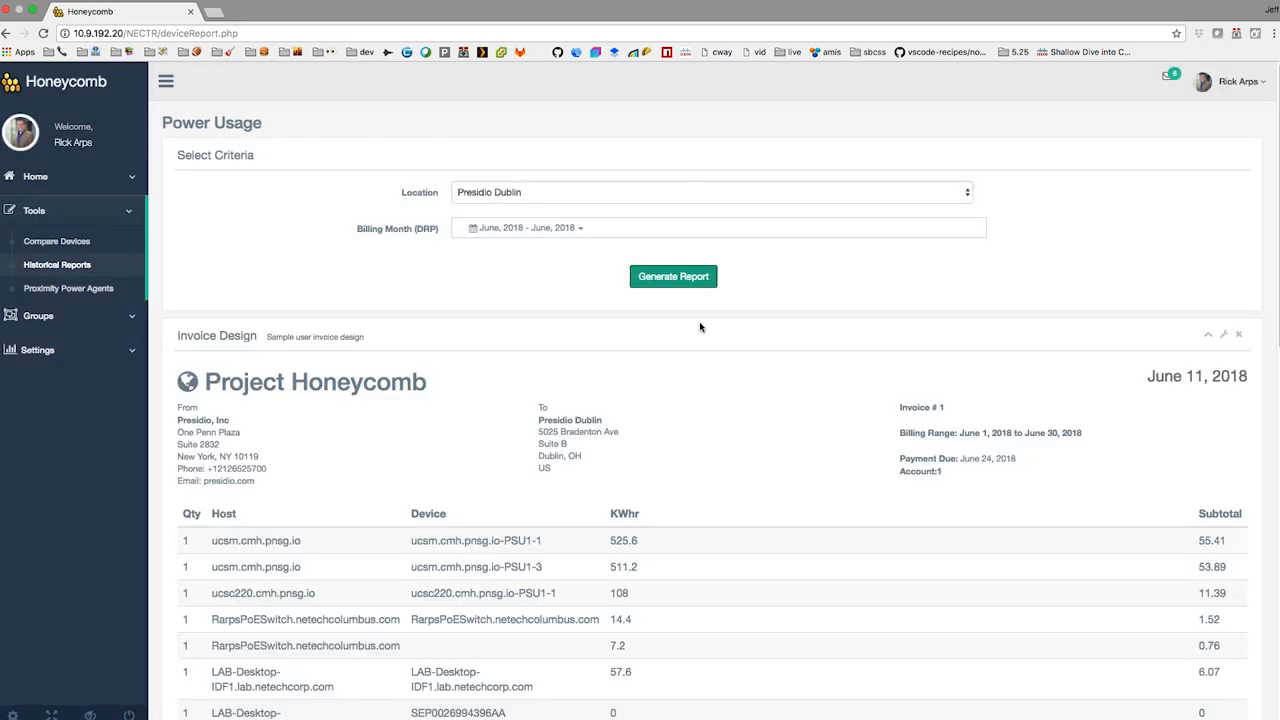
scroll("down", 3)
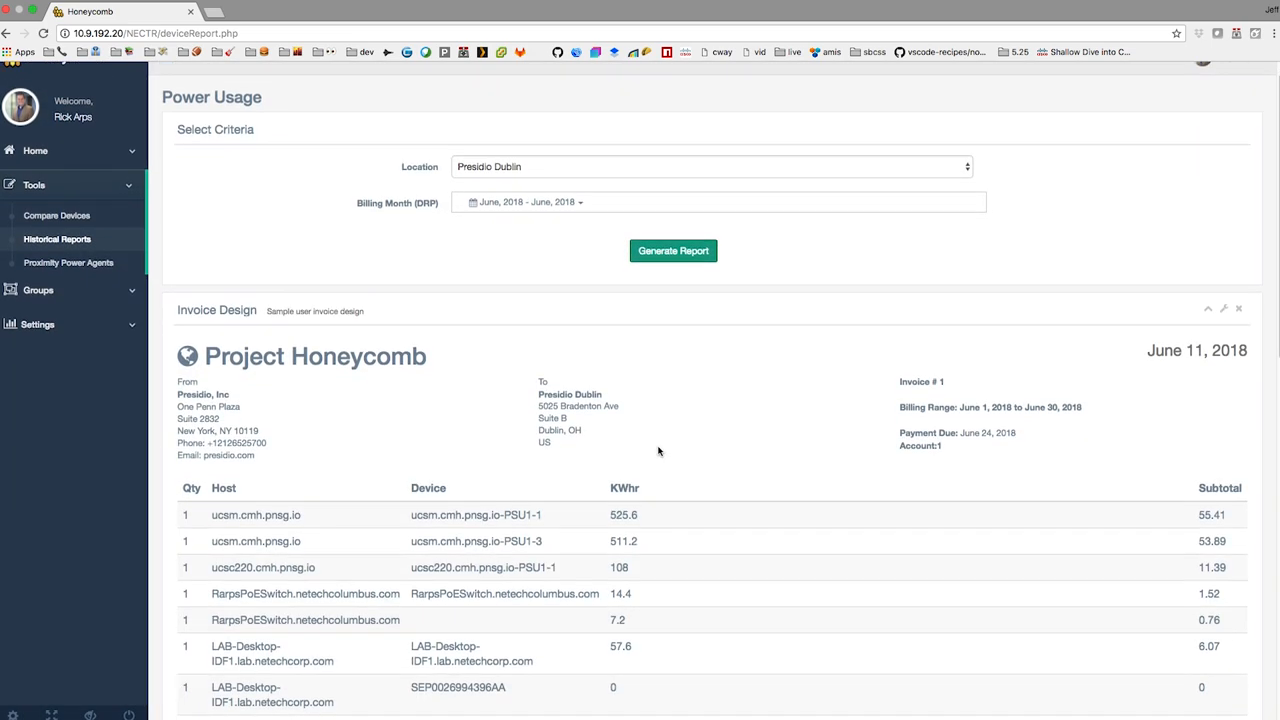
scroll("down", 3)
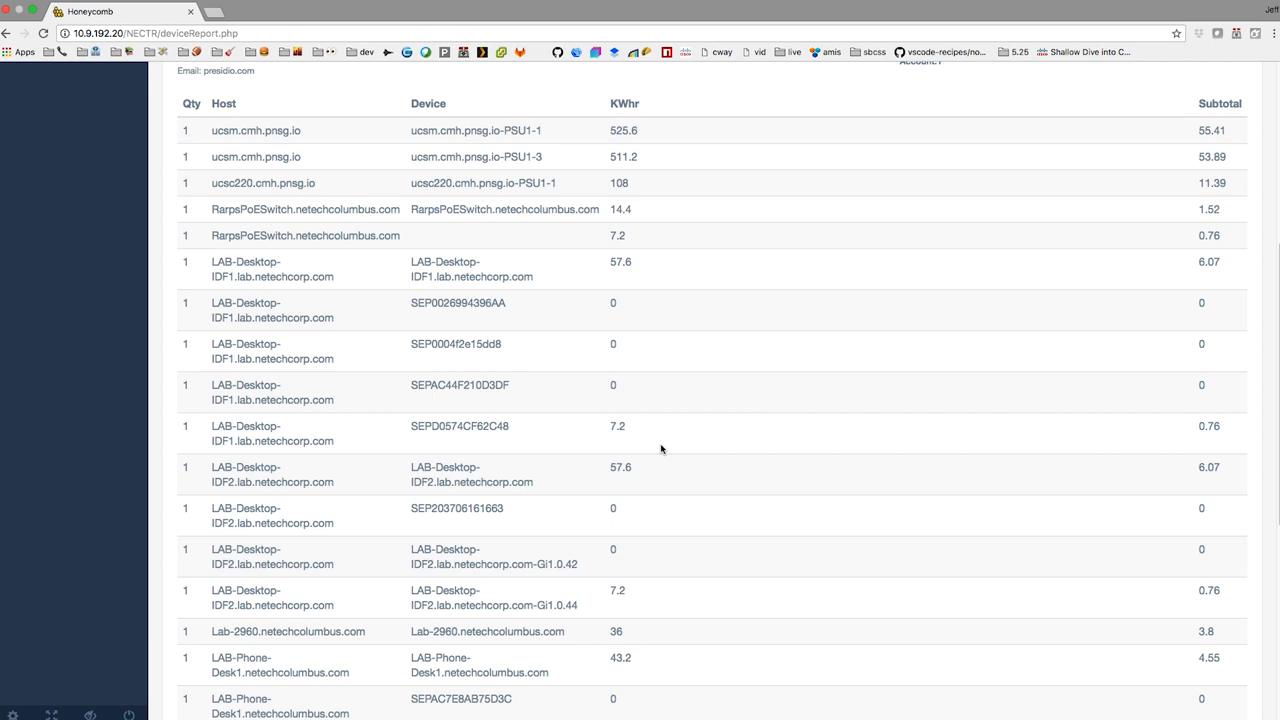